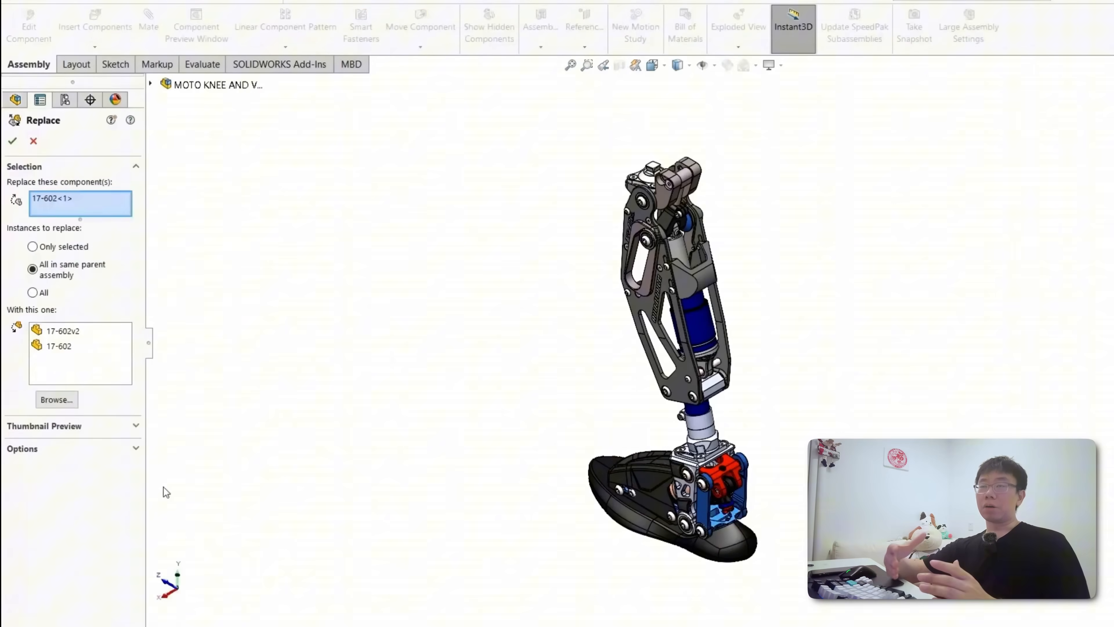
# Step: Replace component 17-602<1> with 17-602v2 for all instances in the parent assembly
pyautogui.click(13, 140)
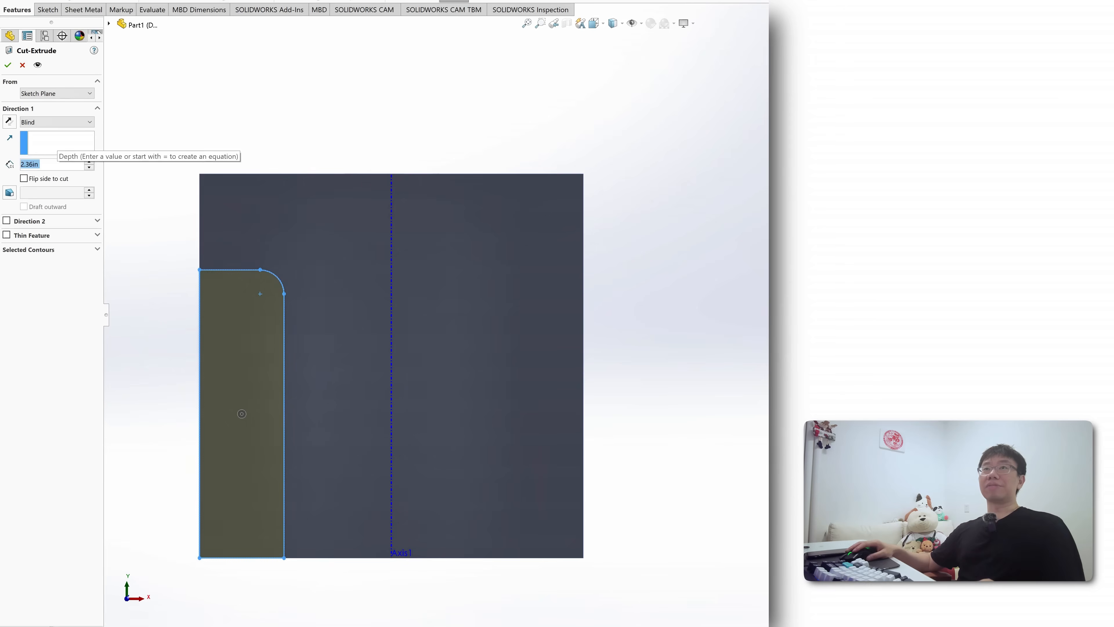
# Step: Finish the slot Cut-Extrude4 and mirror it across the Right Plane to the opposite side
pyautogui.click(8, 64)
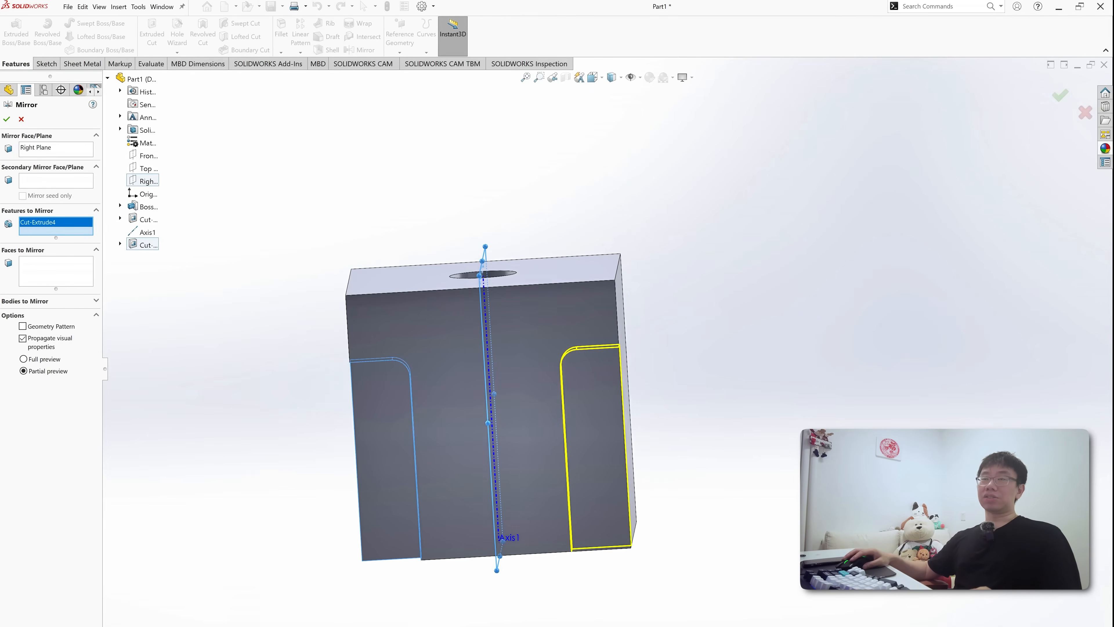
pyautogui.click(7, 119)
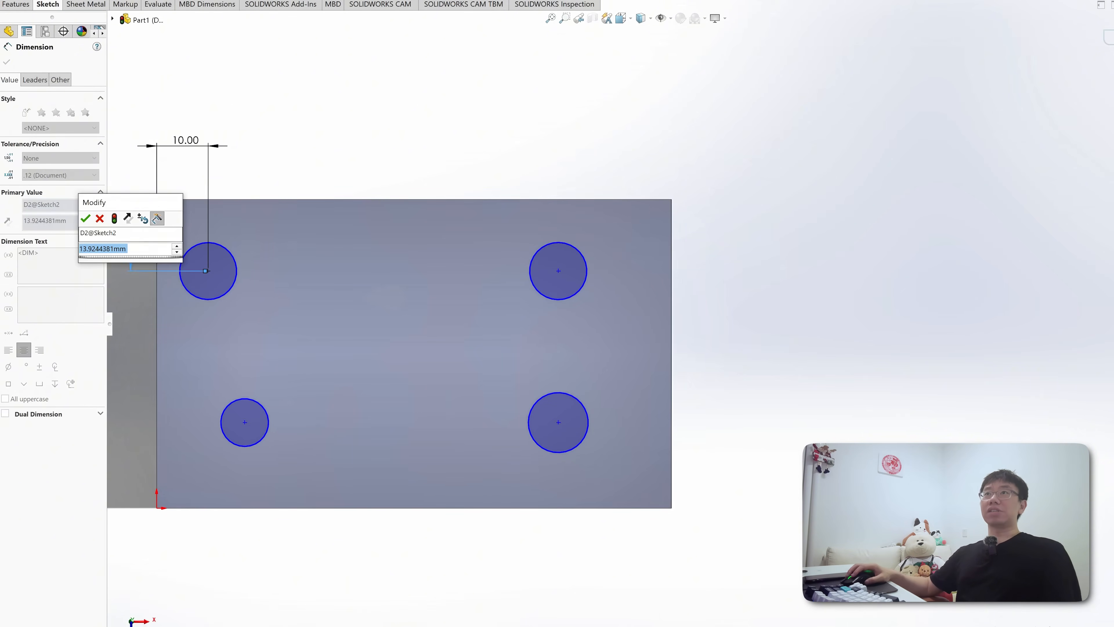
# Step: Set the plate sketch dimensions to 150 by 60 mm with the corner holes positioned
pyautogui.click(84, 218)
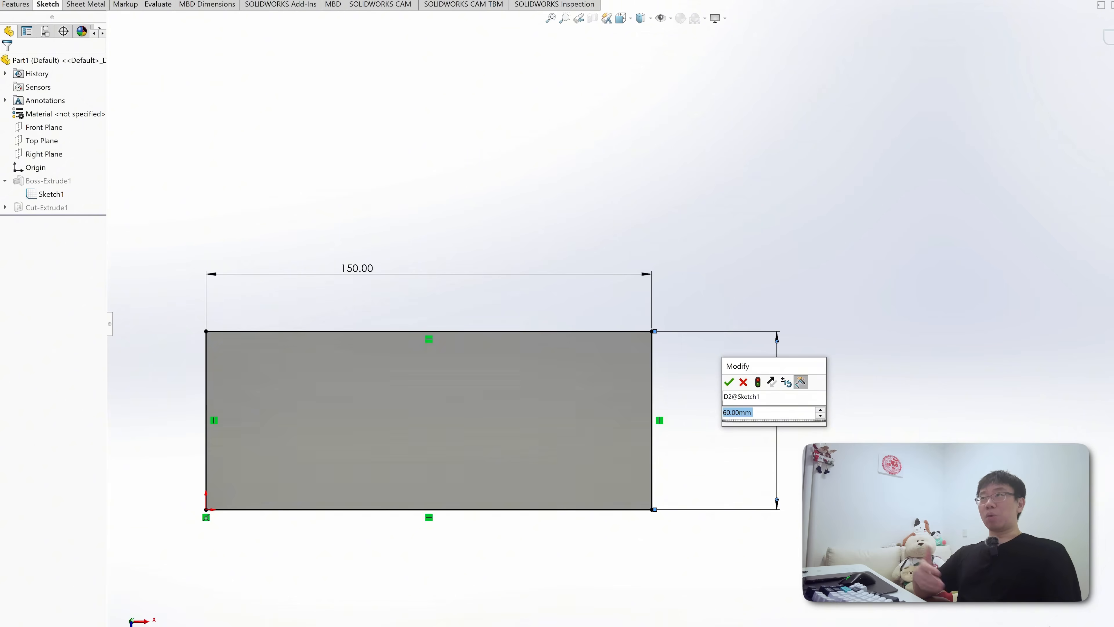
pyautogui.click(728, 382)
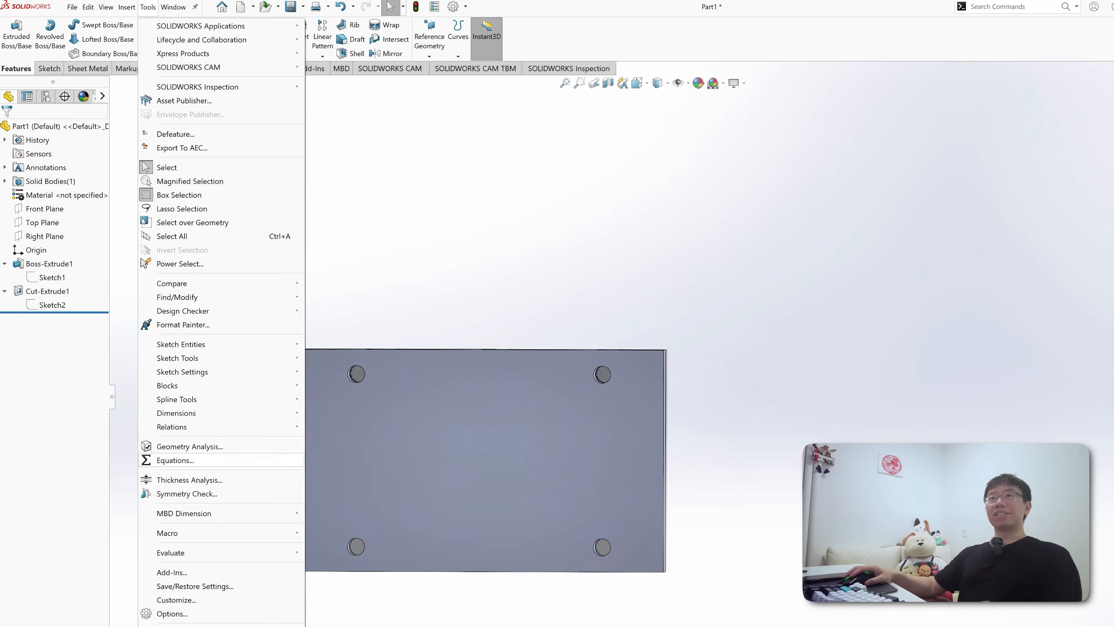
# Step: Add global variables plate_length, plate_width, edge_offset and hole_diameter in the equations manager
pyautogui.click(174, 459)
pyautogui.write('"hole_diameter"')
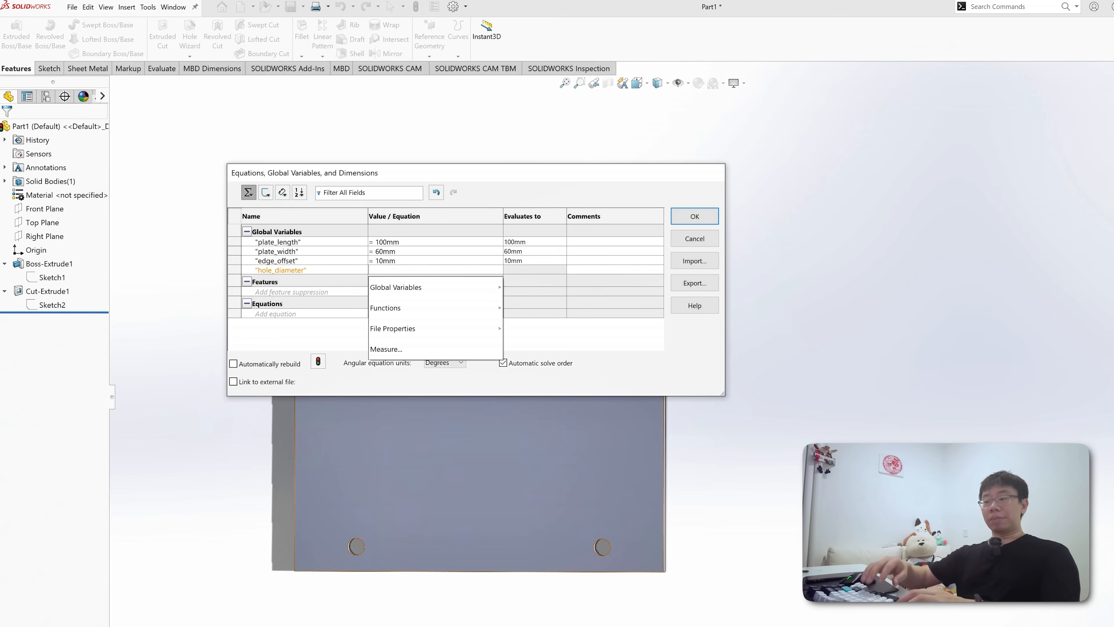
pyautogui.click(693, 216)
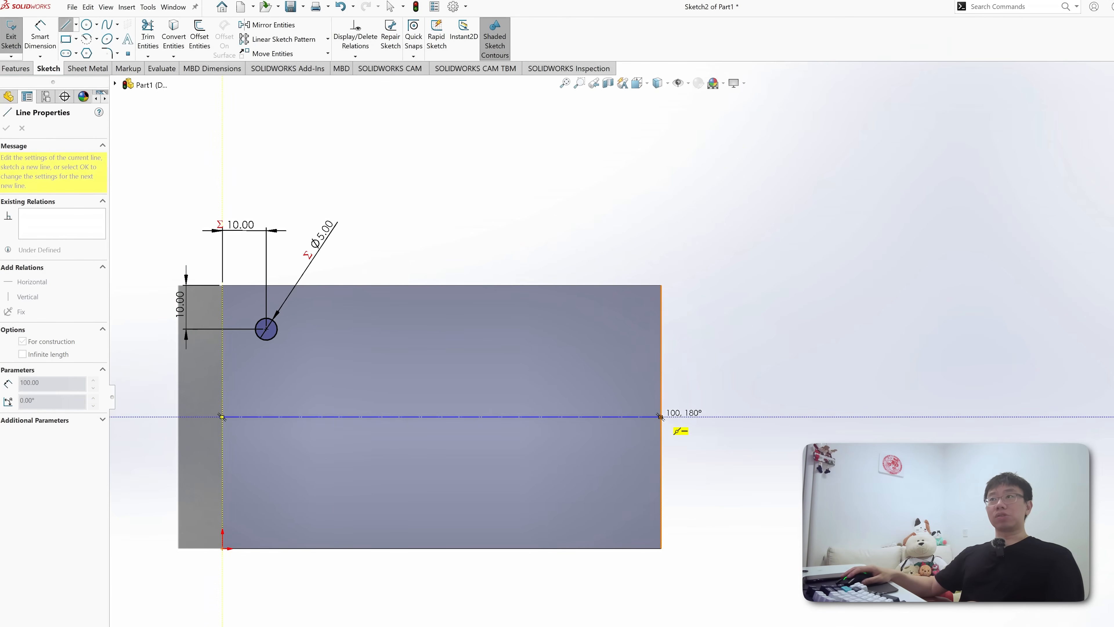
# Step: Mirror the corner hole across centrelines to all four corners
pyautogui.click(272, 24)
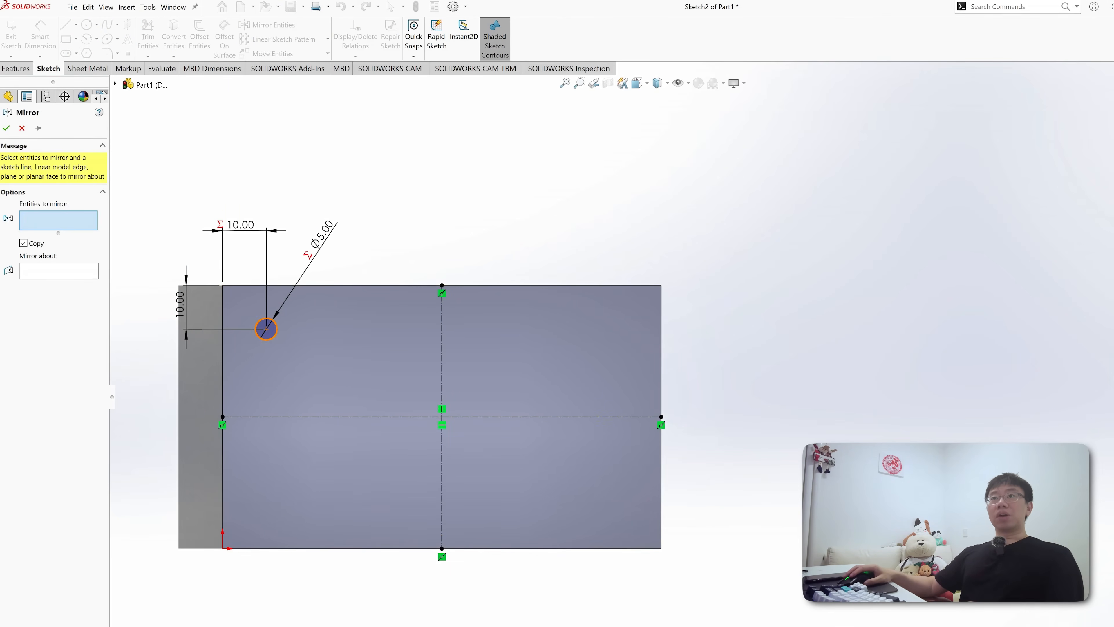
pyautogui.click(266, 328)
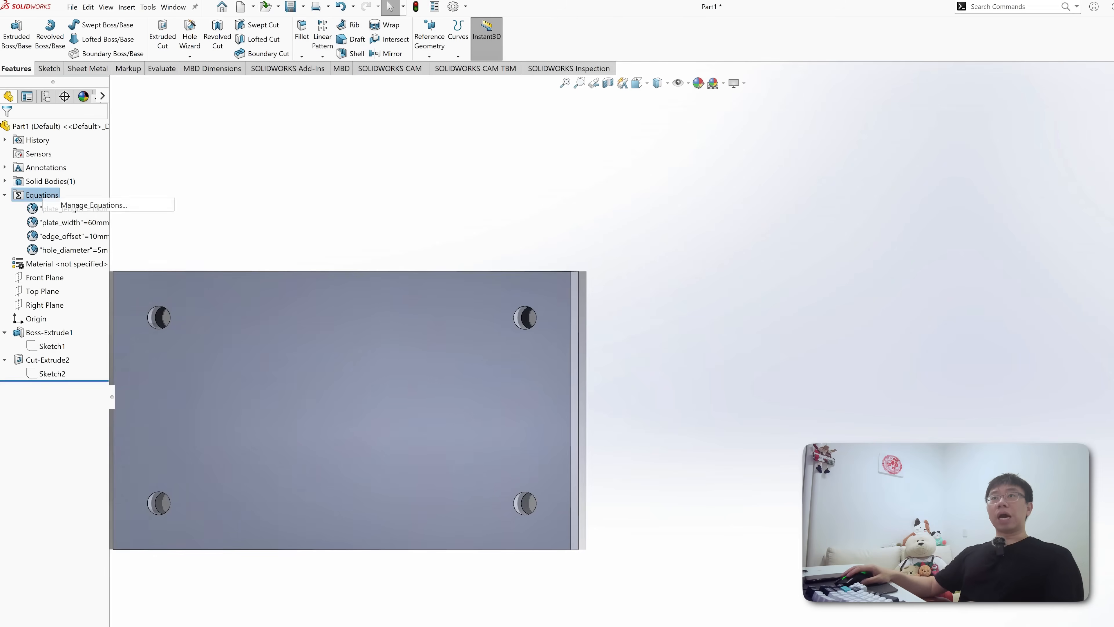
# Step: Update the equations to 150 mm length, 90 mm width, 15 mm offset and 6.5 mm holes
pyautogui.click(92, 205)
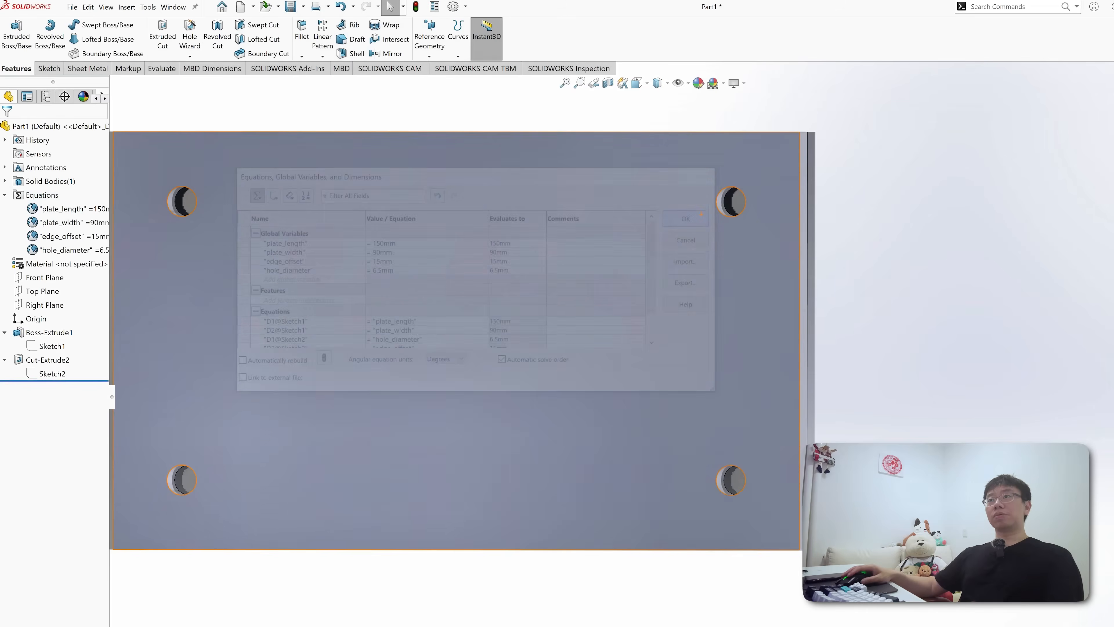
pyautogui.click(685, 218)
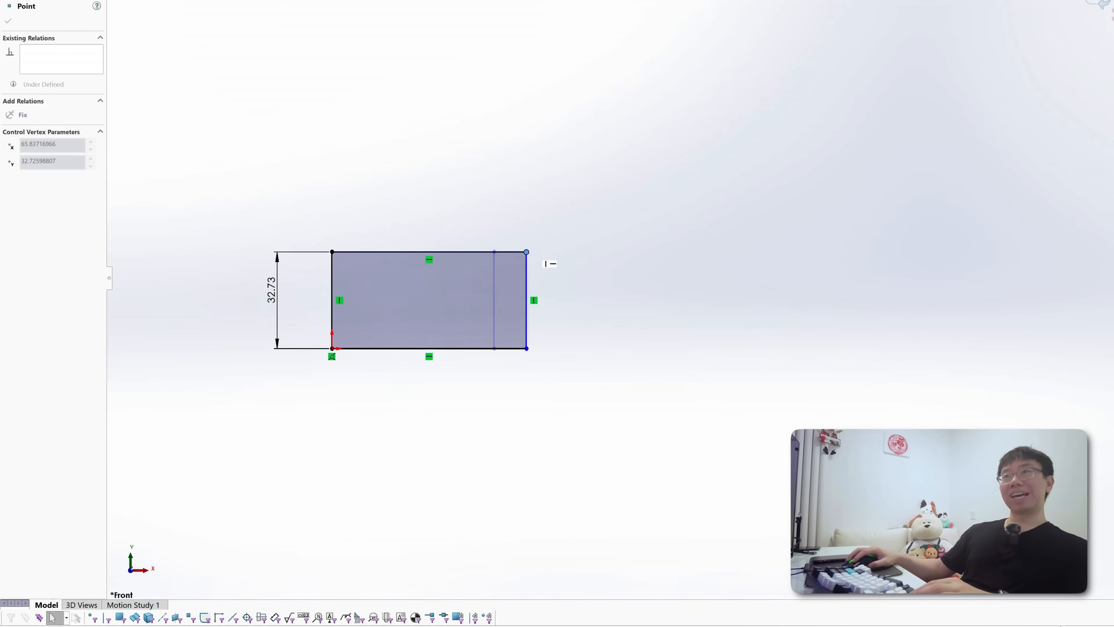
# Step: Dimension the rectangle's top edge to 70.49 so the sketch becomes Fully Defined
pyautogui.click(428, 253)
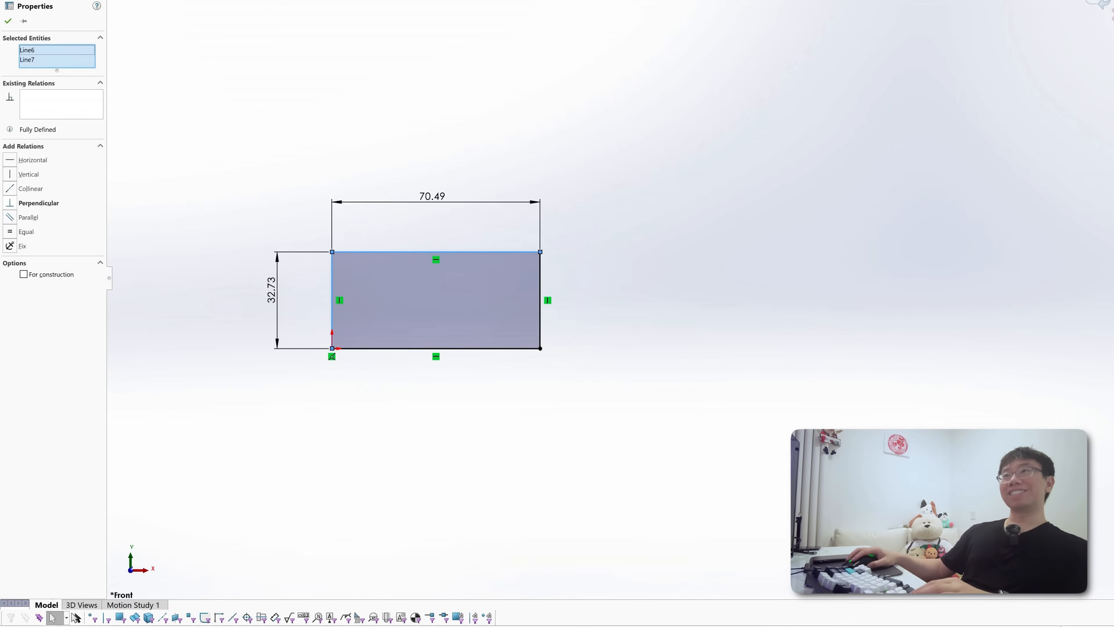
pyautogui.click(25, 231)
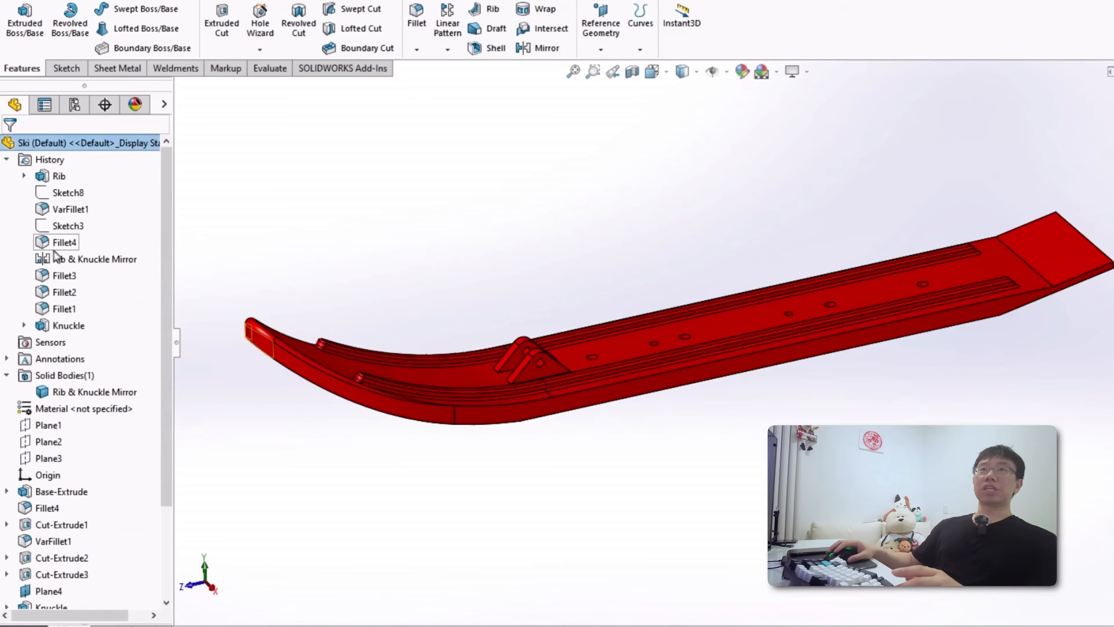
# Step: Review Fillet4's parent features and the Rib feature definition on the ski part
pyautogui.click(64, 242)
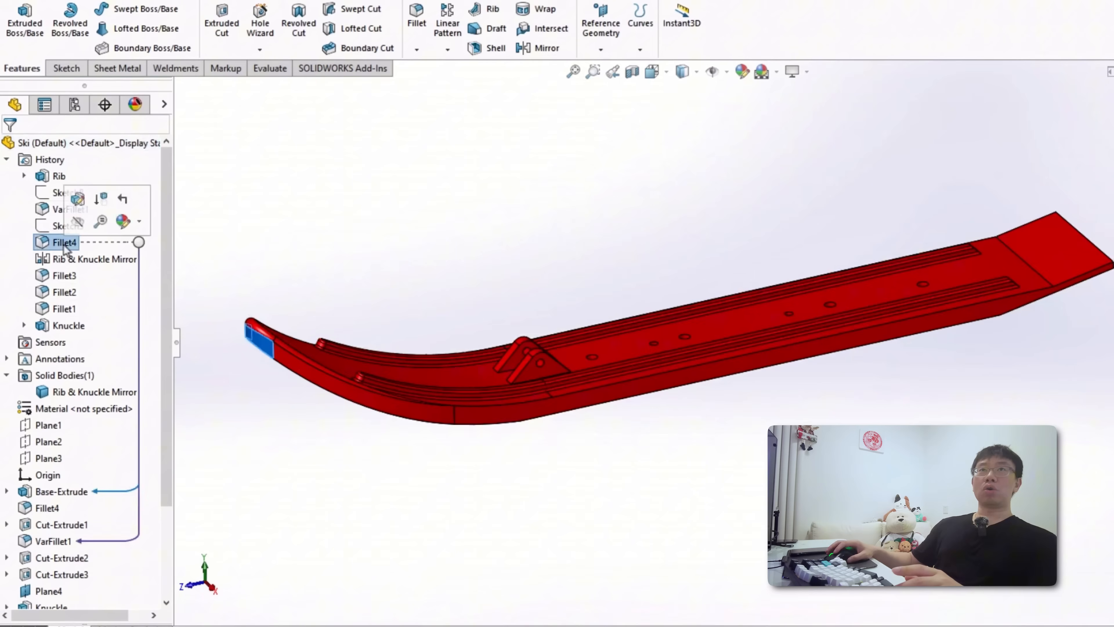
pyautogui.rightClick(59, 175)
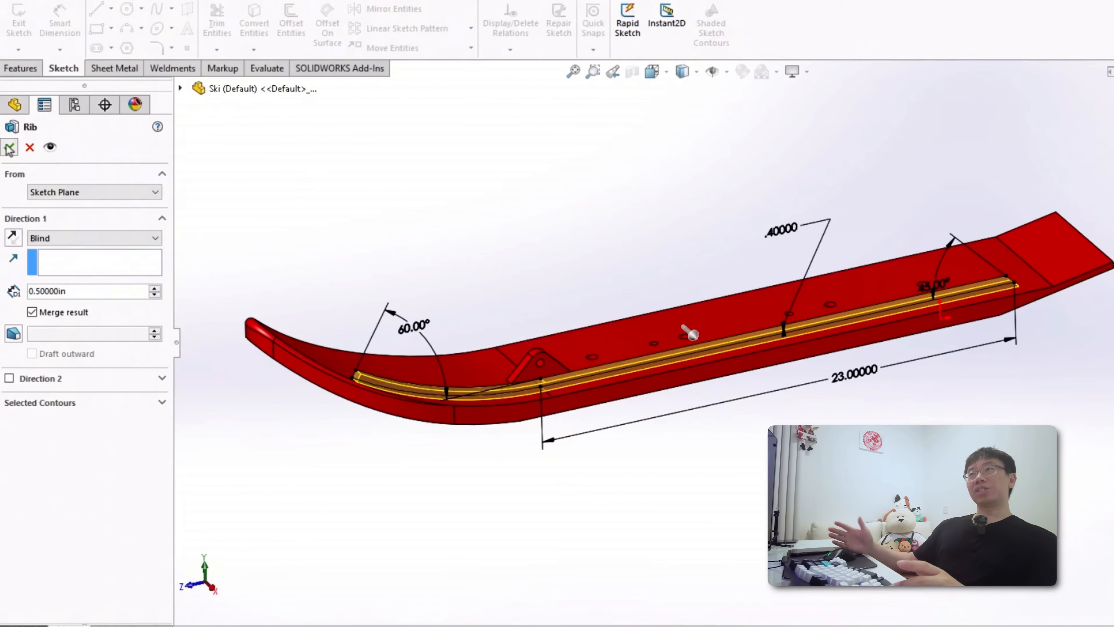
pyautogui.click(10, 147)
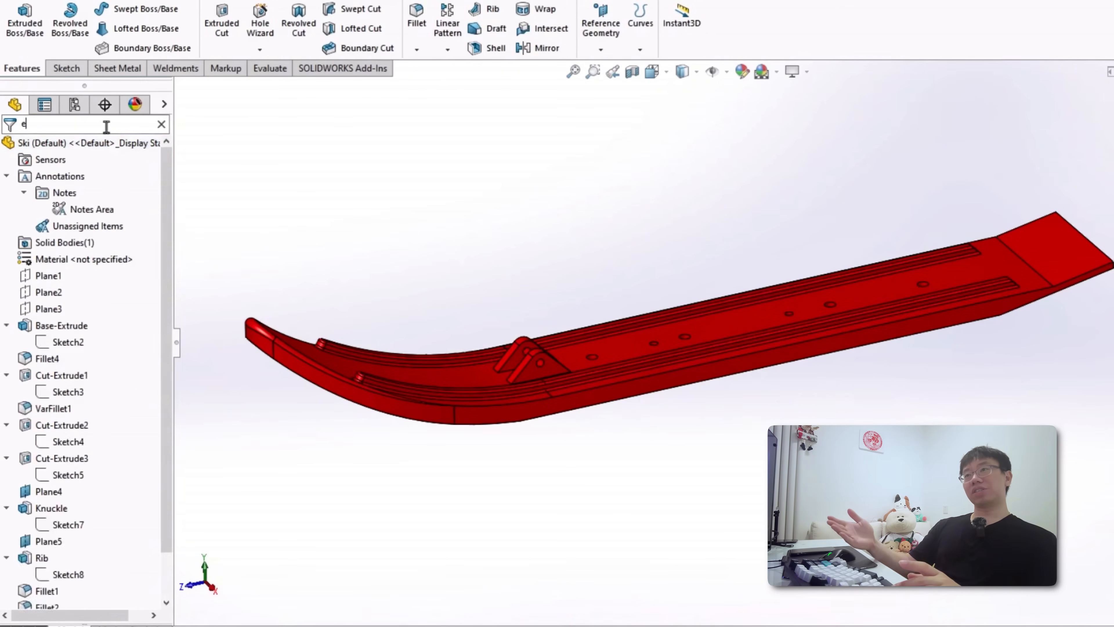
# Step: Filter the feature tree by 'extr' and switch to the green bracket part
pyautogui.write('extr')
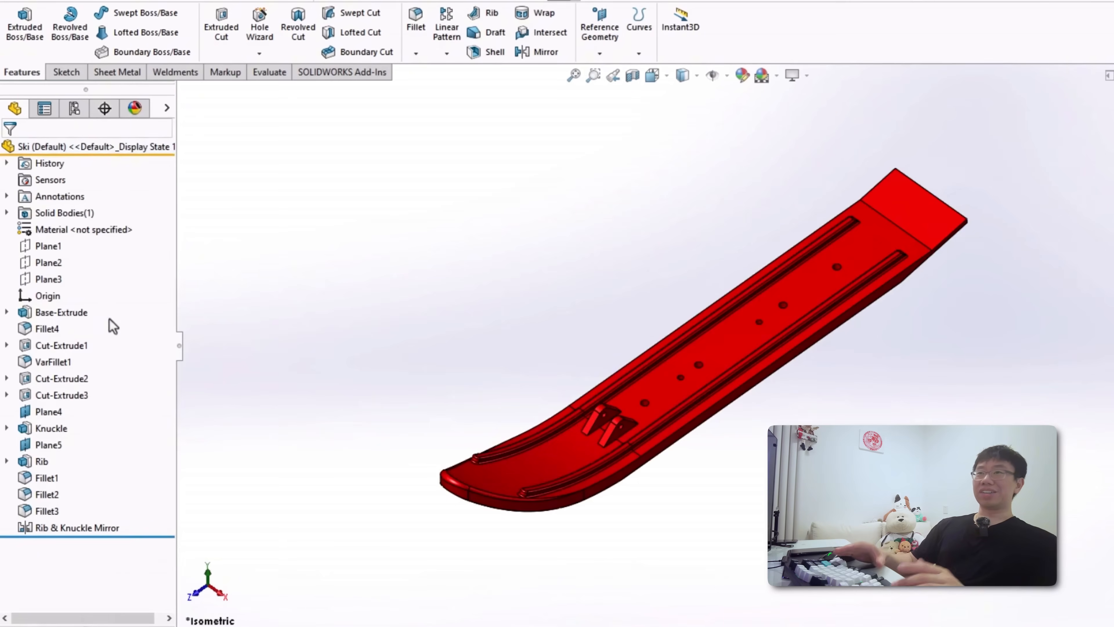
pyautogui.click(51, 427)
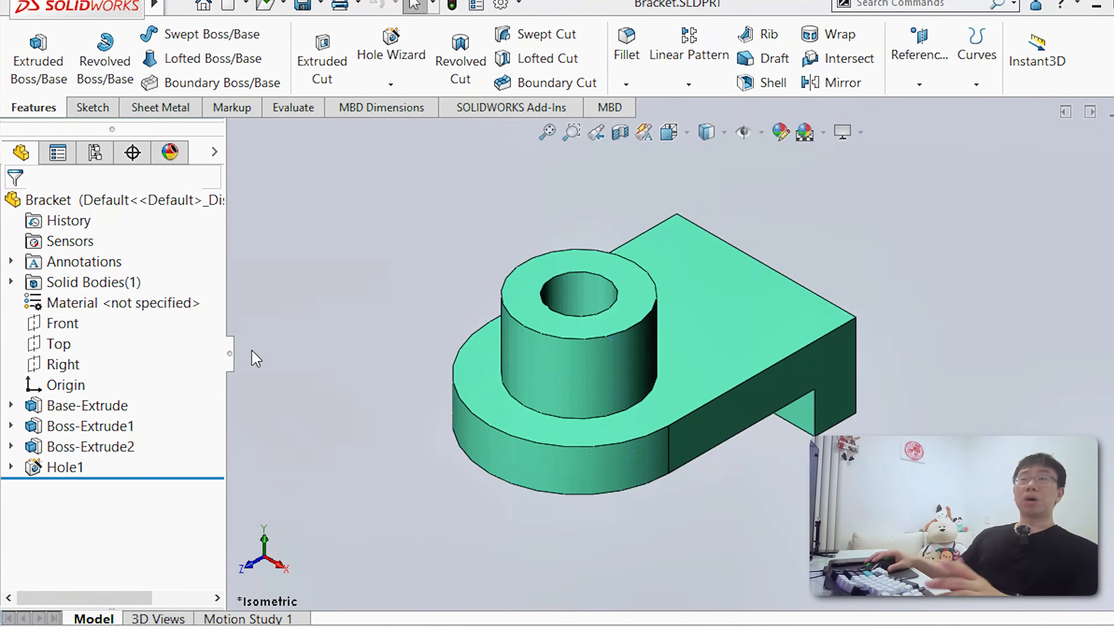
pyautogui.moveTo(105, 59)
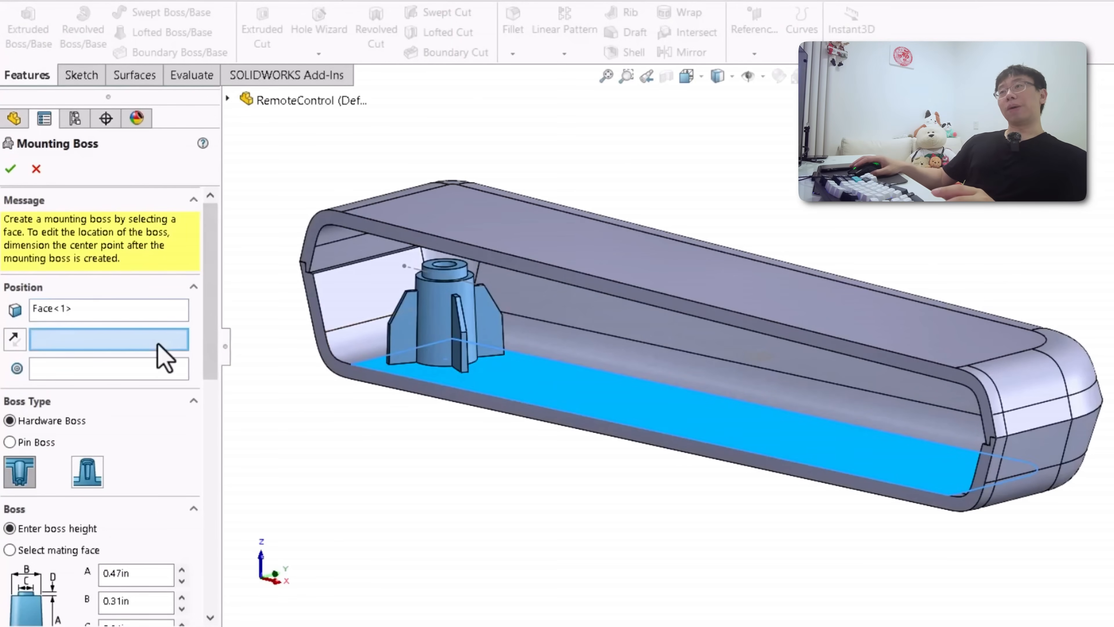
# Step: Position the mounting boss on the housing floor and confirm its fin and hardware values
pyautogui.click(306, 99)
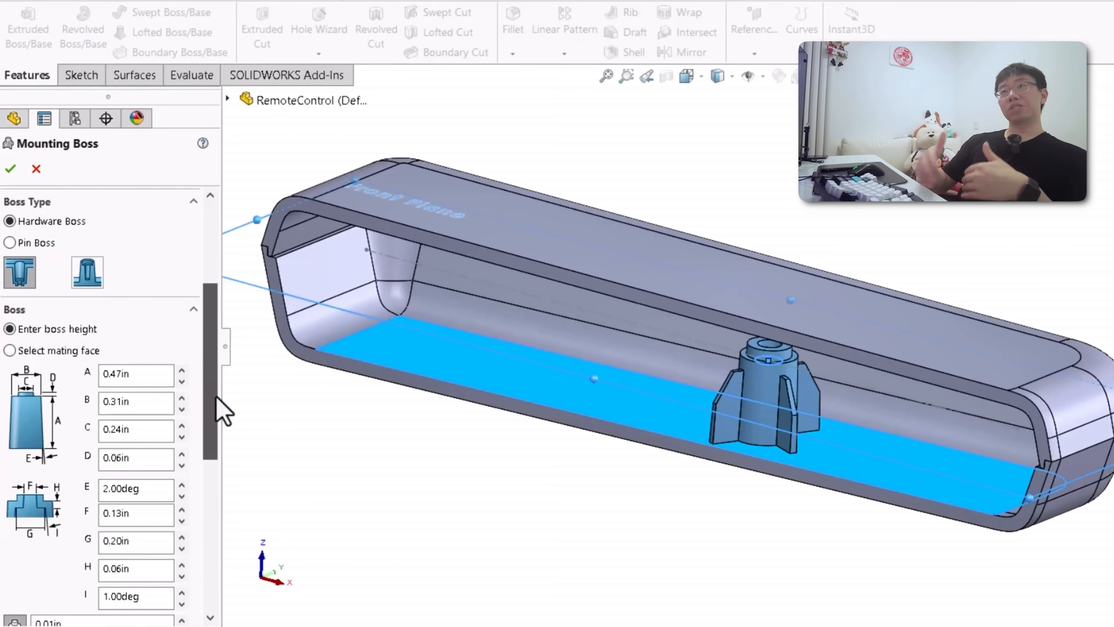
pyautogui.scroll(-3)
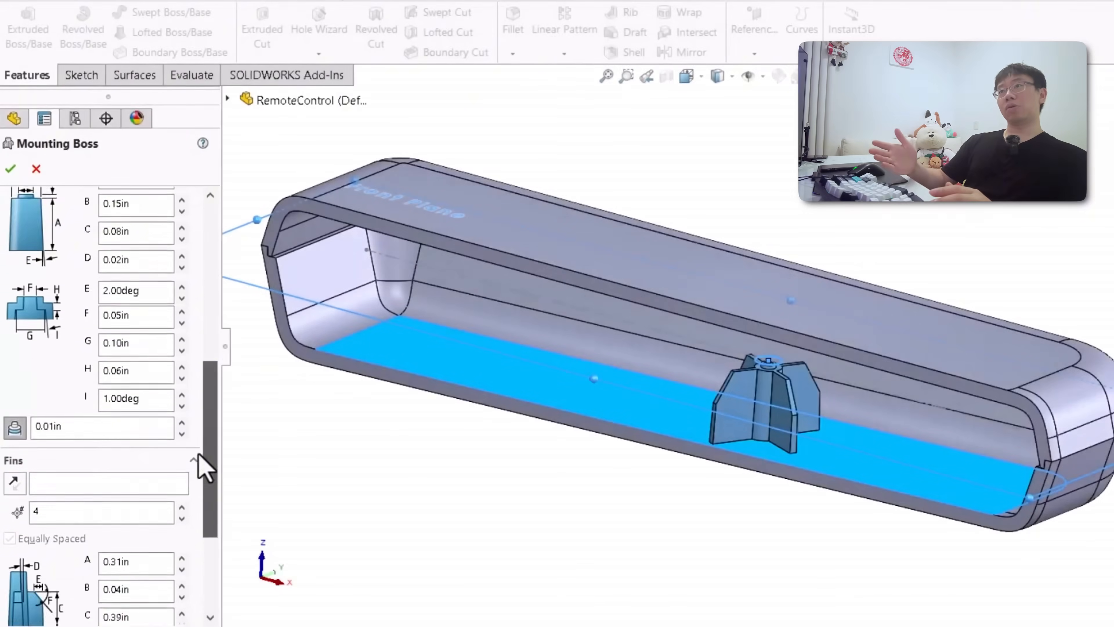
pyautogui.click(309, 291)
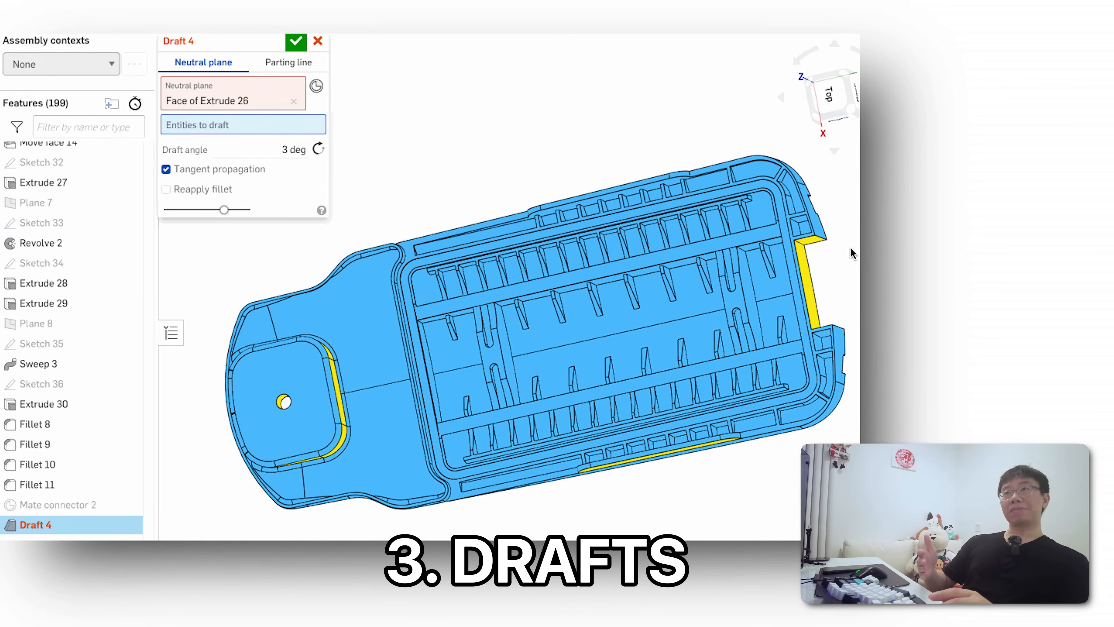
# Step: Draft the Split 10 side faces at 3 degrees, confirm, and edit Extrude 25
pyautogui.click(816, 285)
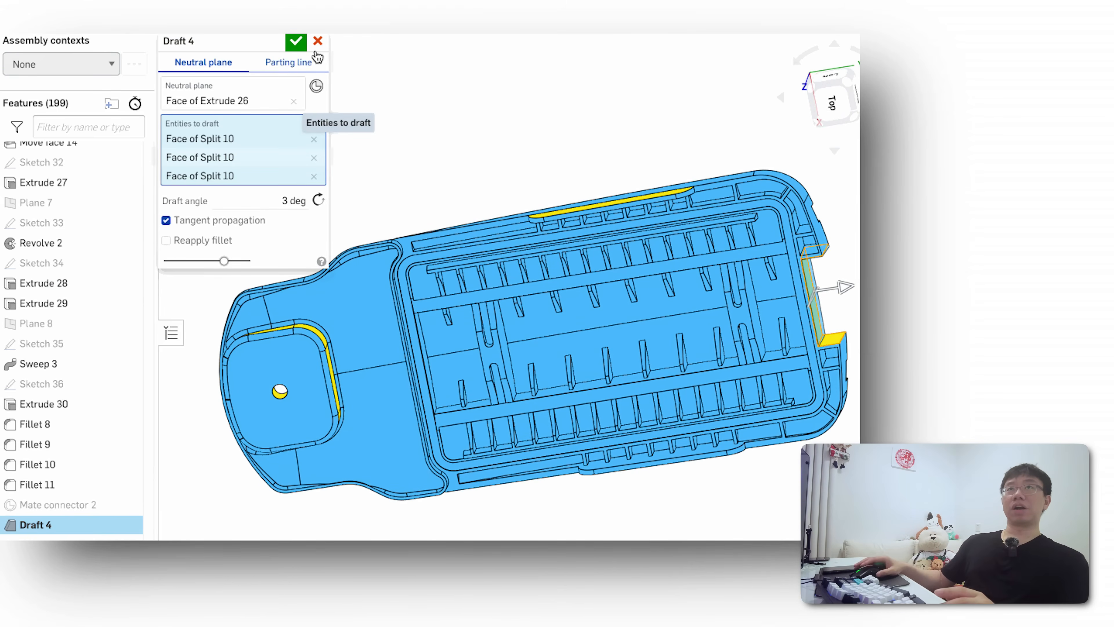
pyautogui.click(295, 42)
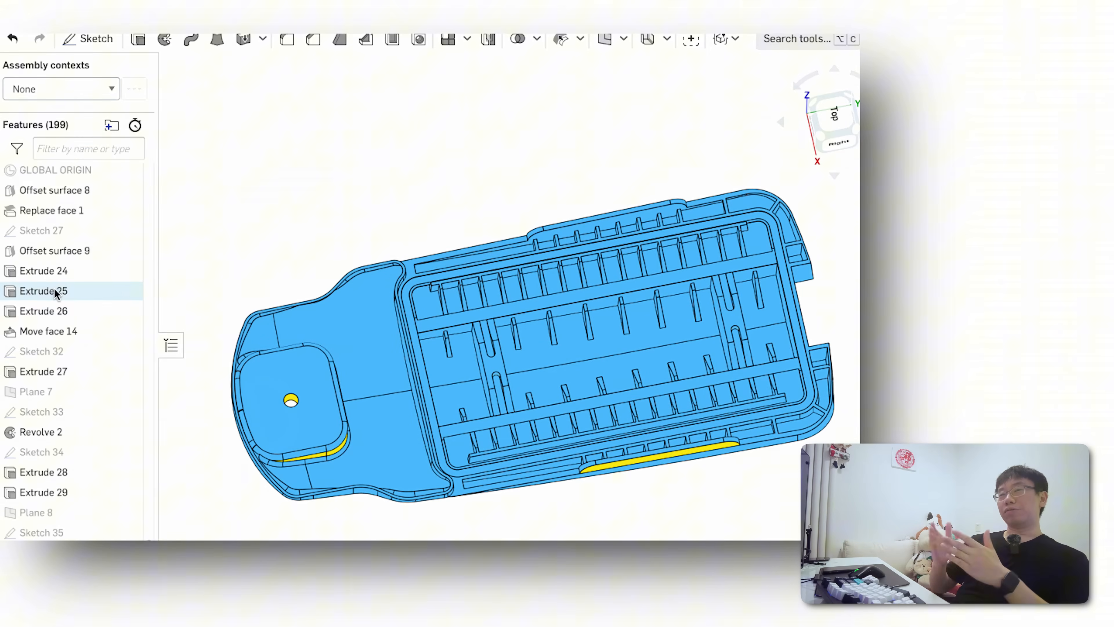
pyautogui.doubleClick(44, 290)
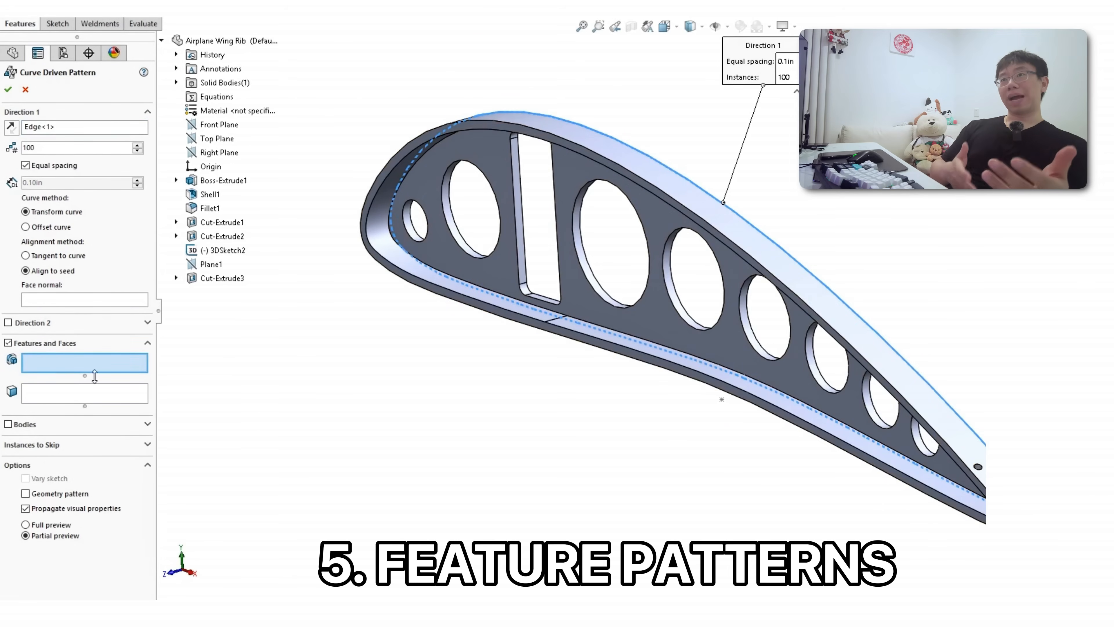
# Step: Pattern Cut-Extrude3 16 times along the wing rib curve
pyautogui.click(221, 278)
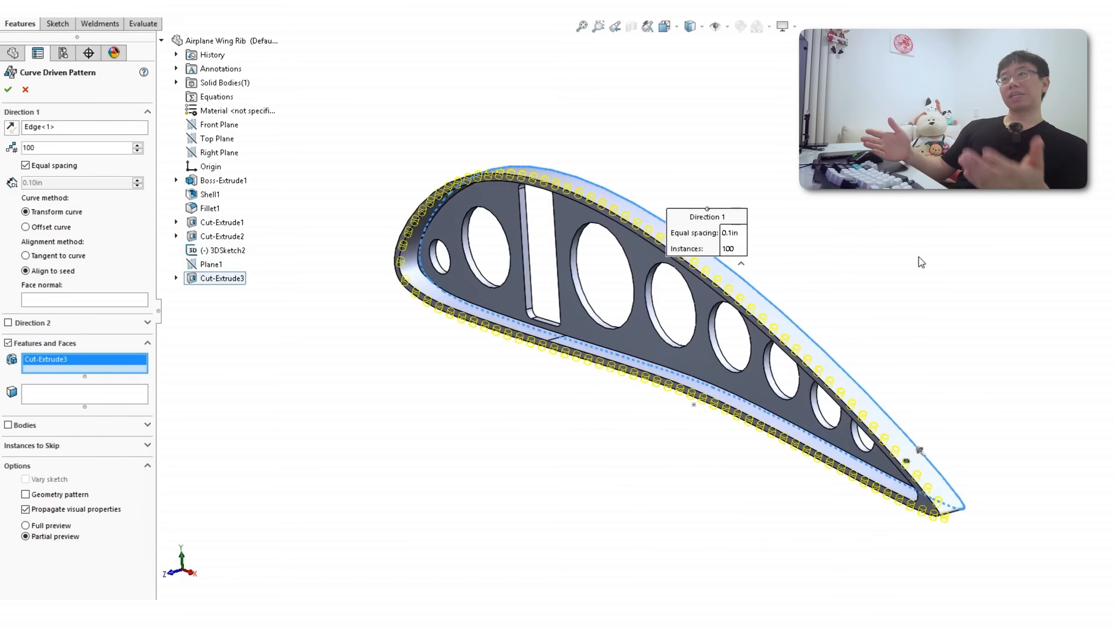
pyautogui.write('16')
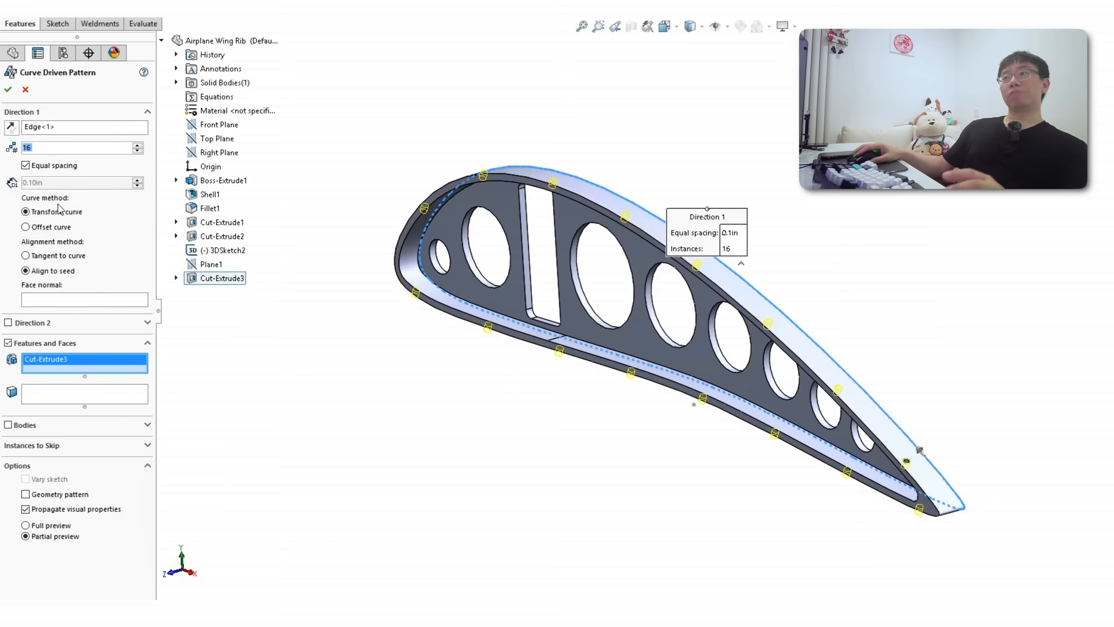
pyautogui.click(7, 89)
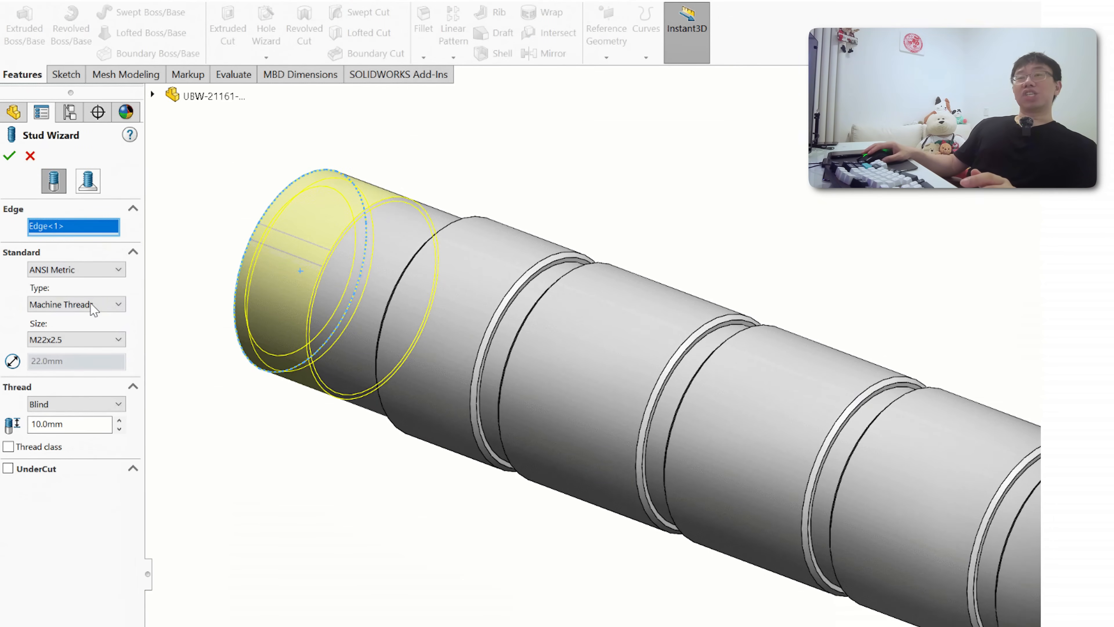
# Step: Thread the shaft end M22x1.5 with an undercut and drop a logo decal on the orange link face
pyautogui.click(75, 339)
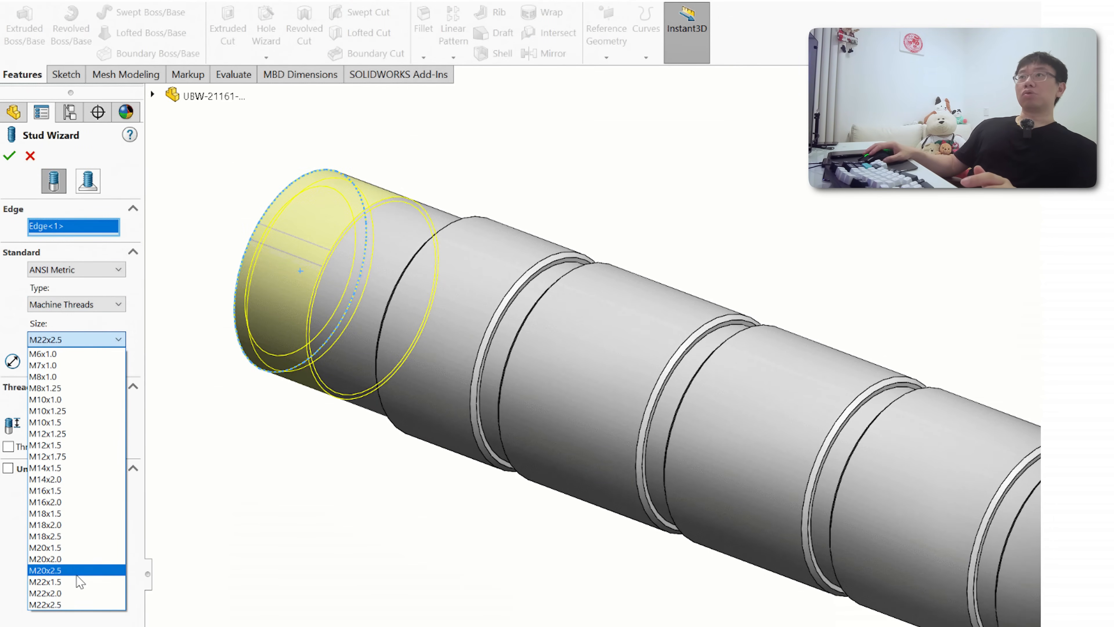
pyautogui.click(44, 582)
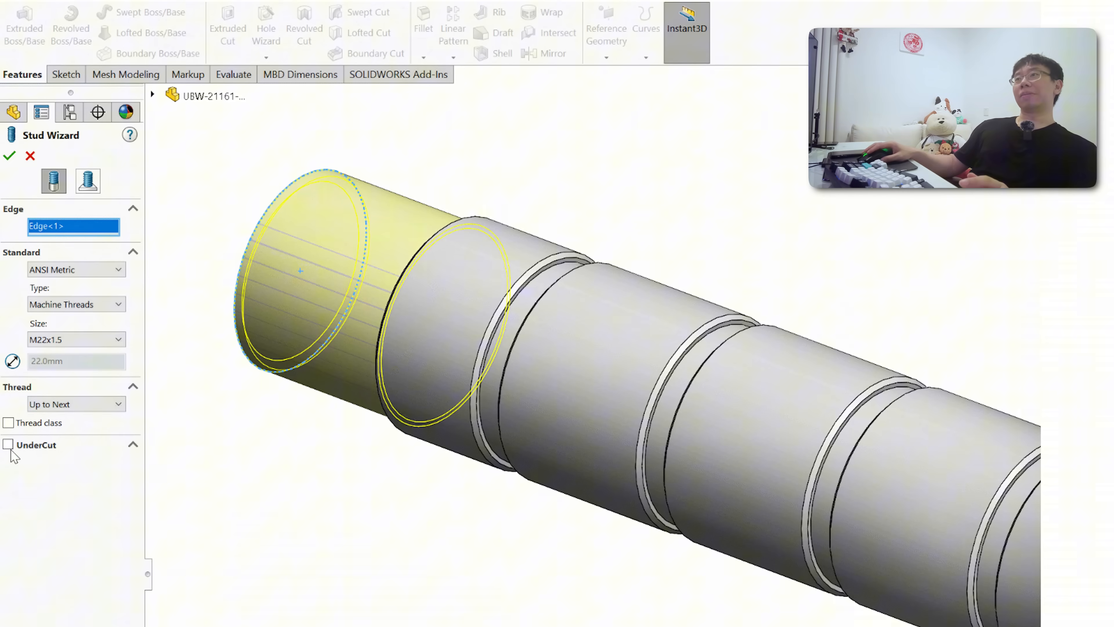
pyautogui.click(9, 155)
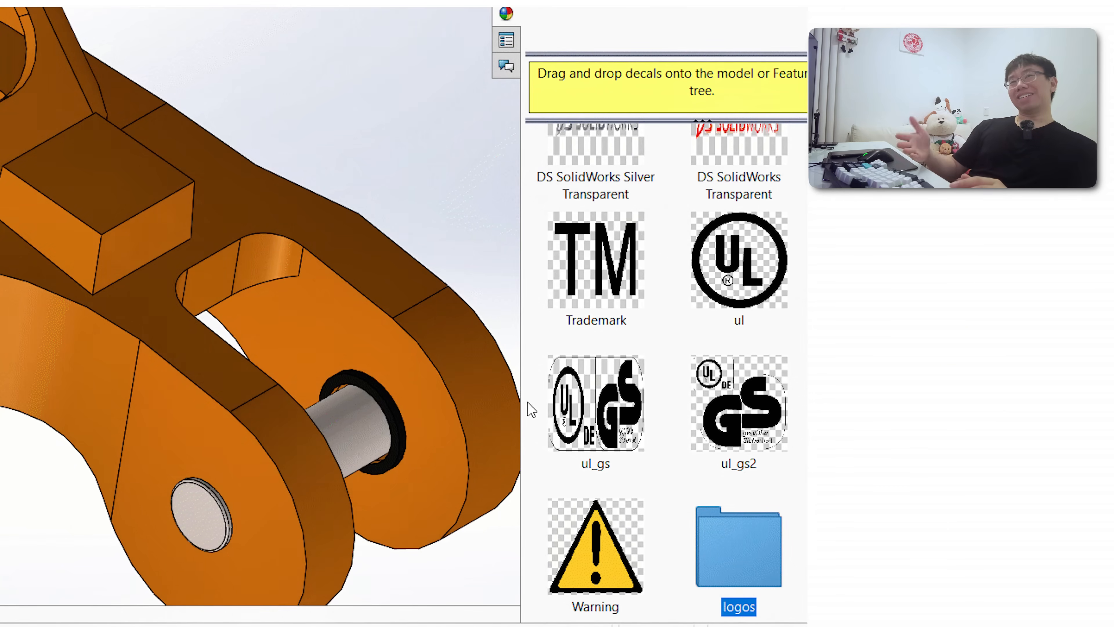
pyautogui.moveTo(594, 546); pyautogui.dragTo(168, 242)
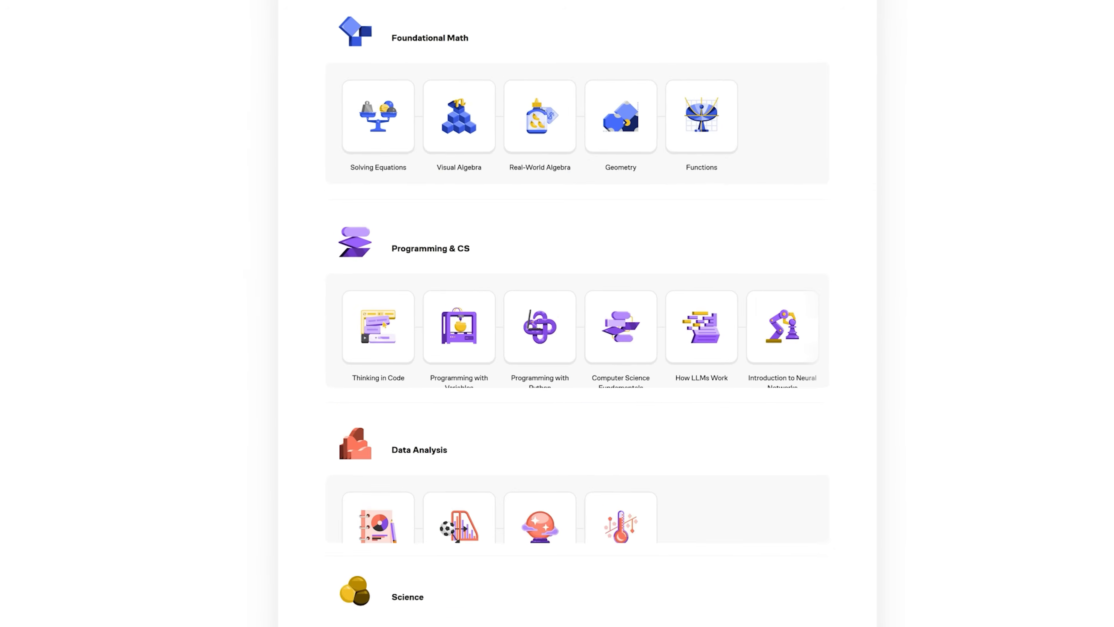
# Step: Check the chosen second-derivative points, confirm the gear-direction answer and continue to the beam puzzle
pyautogui.scroll(-3)
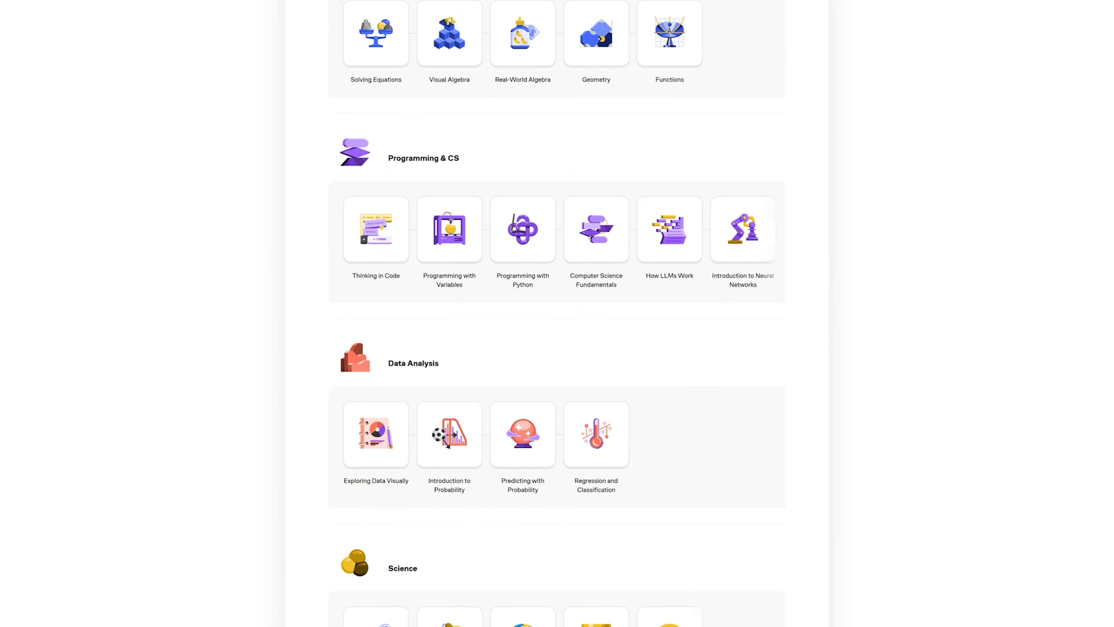
pyautogui.scroll(-3)
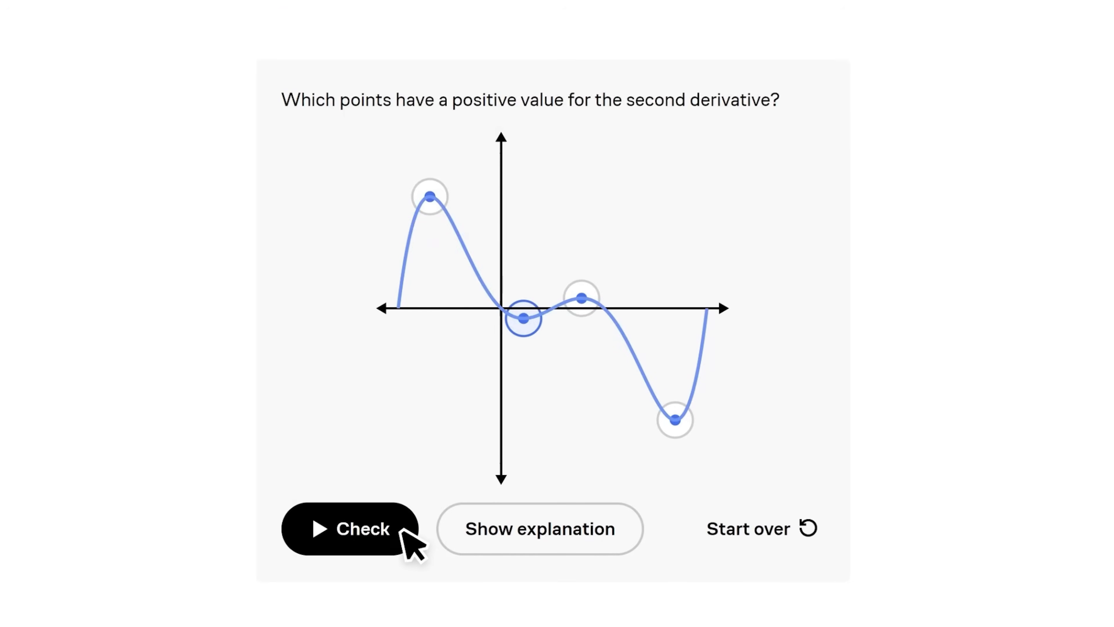
pyautogui.click(349, 528)
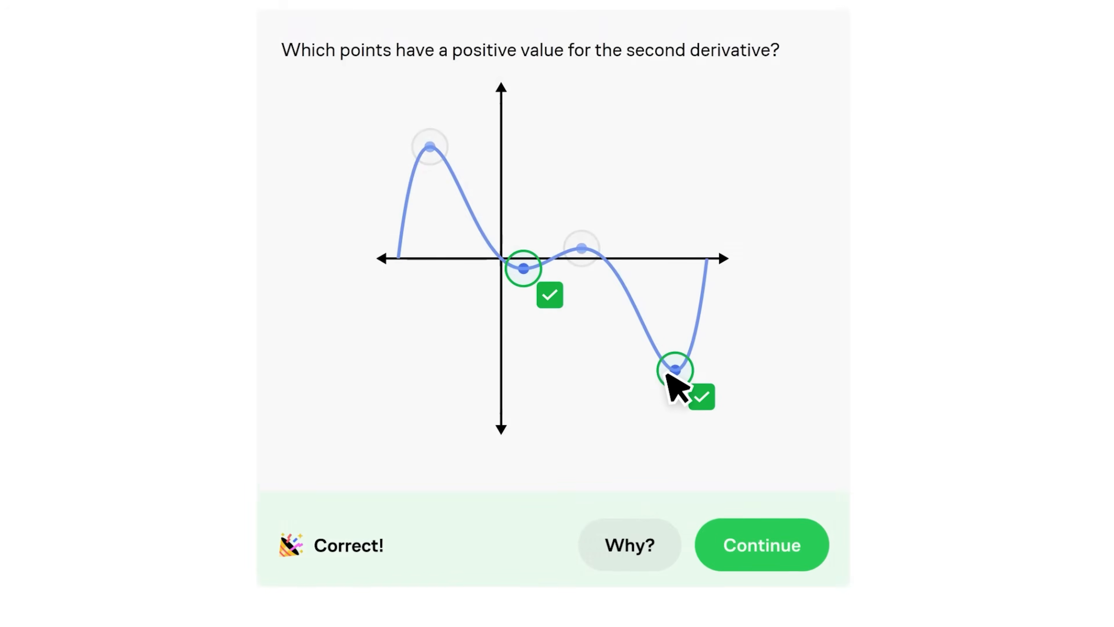
pyautogui.click(760, 544)
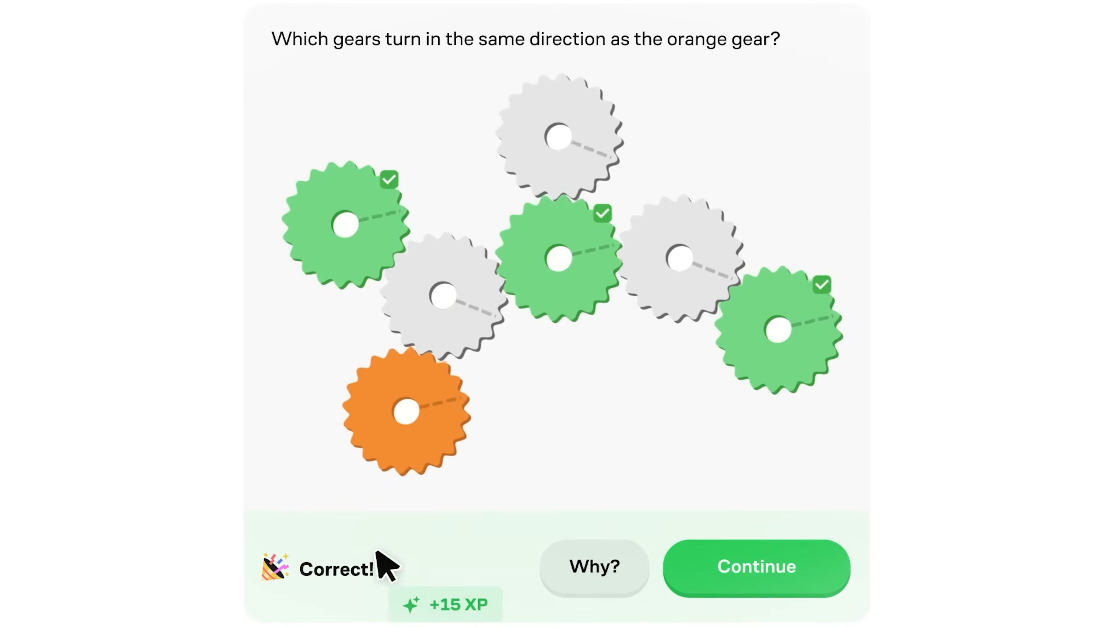
pyautogui.click(755, 567)
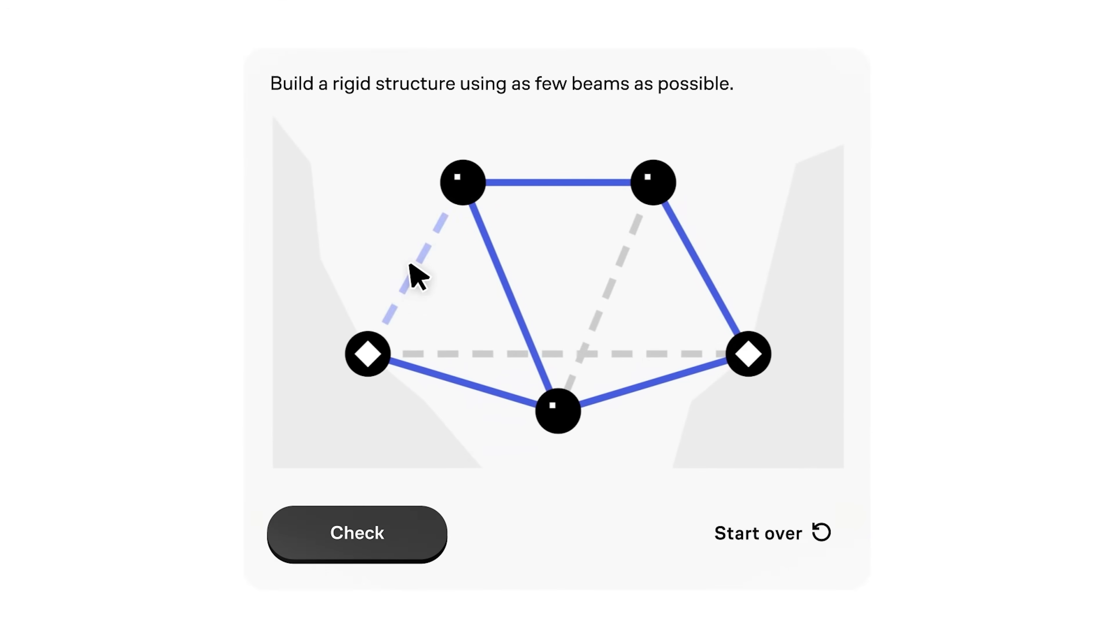